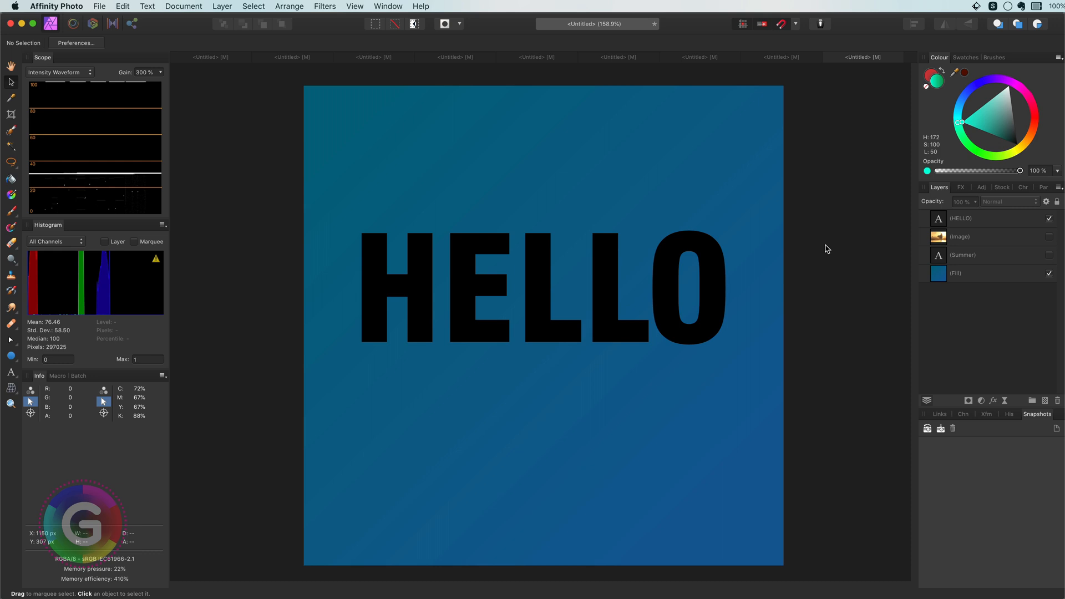
mouse_move(586, 389)
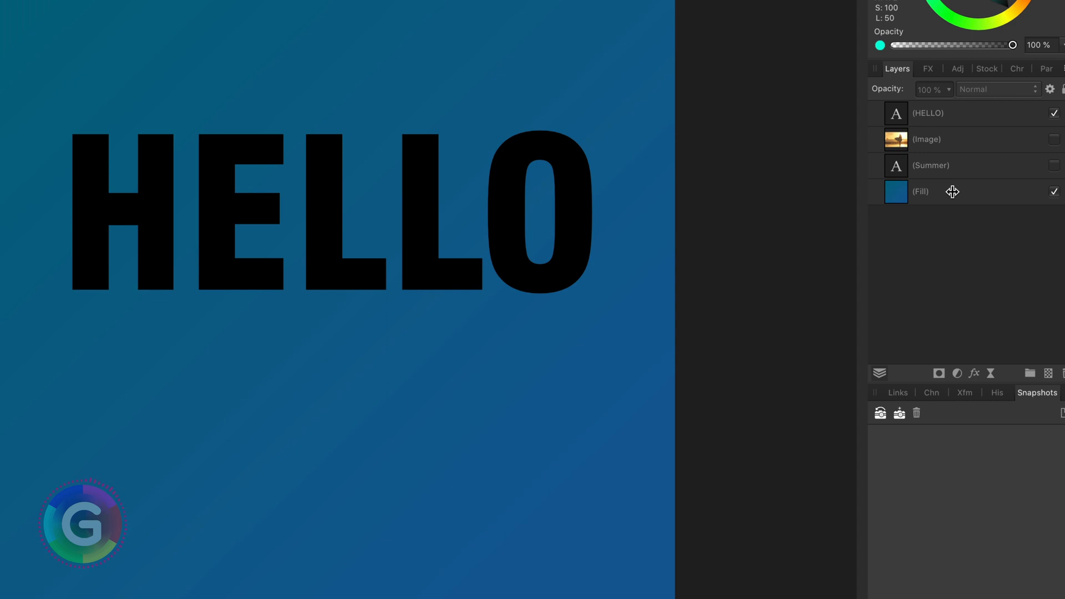
mouse_move(1036, 160)
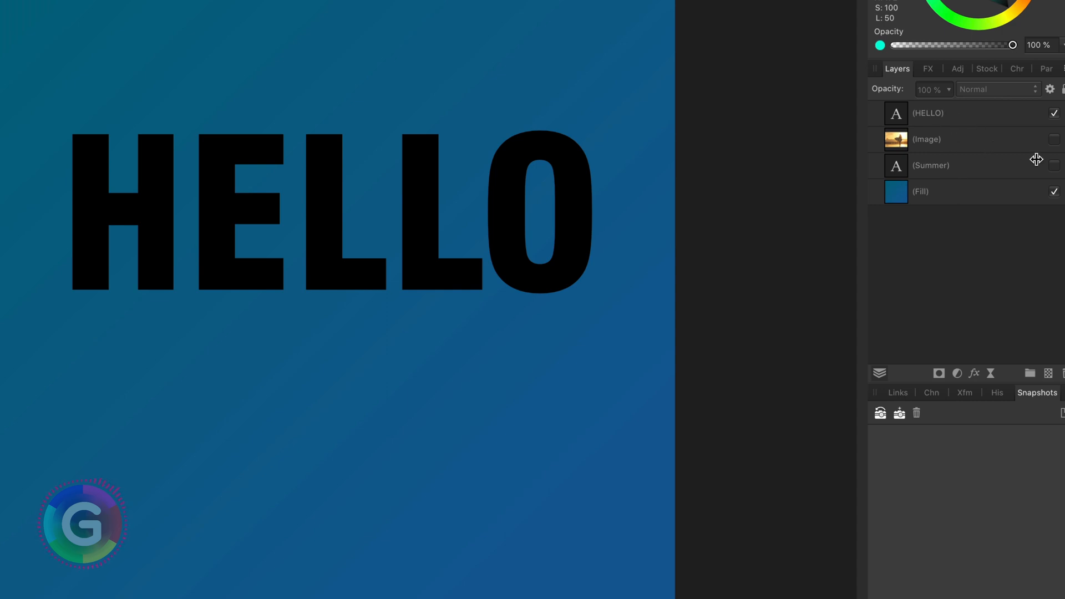
Make the Image layer with the surf photo visible behind the HELLO text.
click(1053, 140)
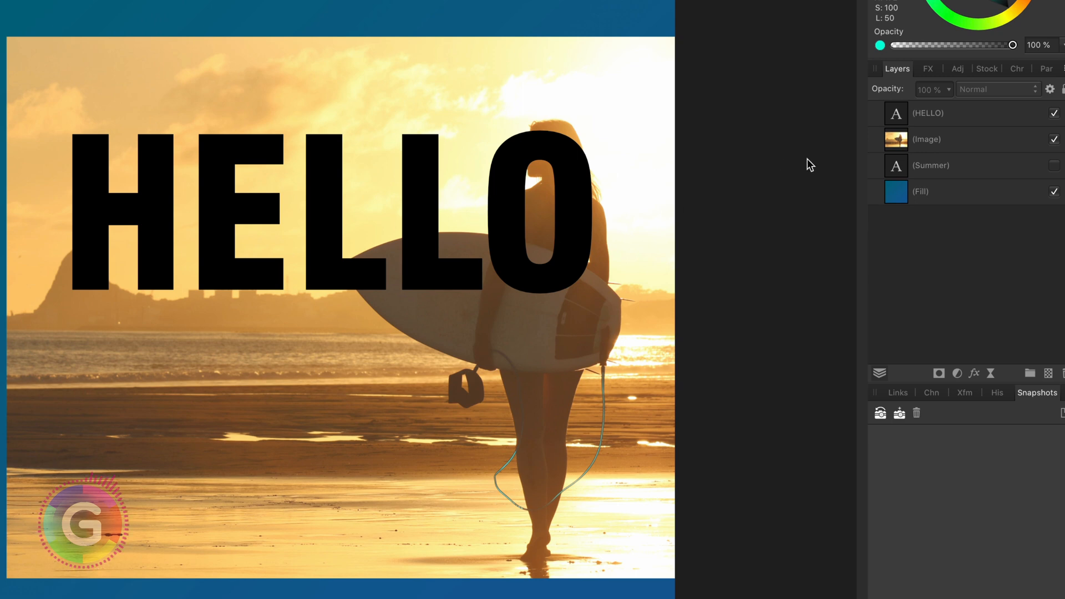
Clip the surf photo inside the HELLO text so the letters show the beach image.
click(925, 139)
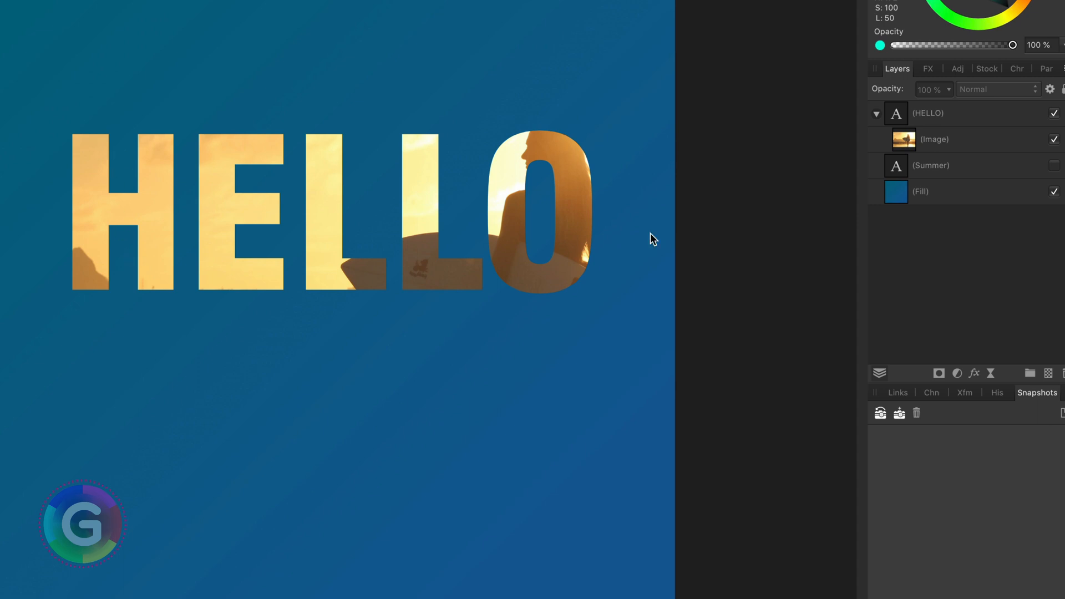
mouse_move(742, 226)
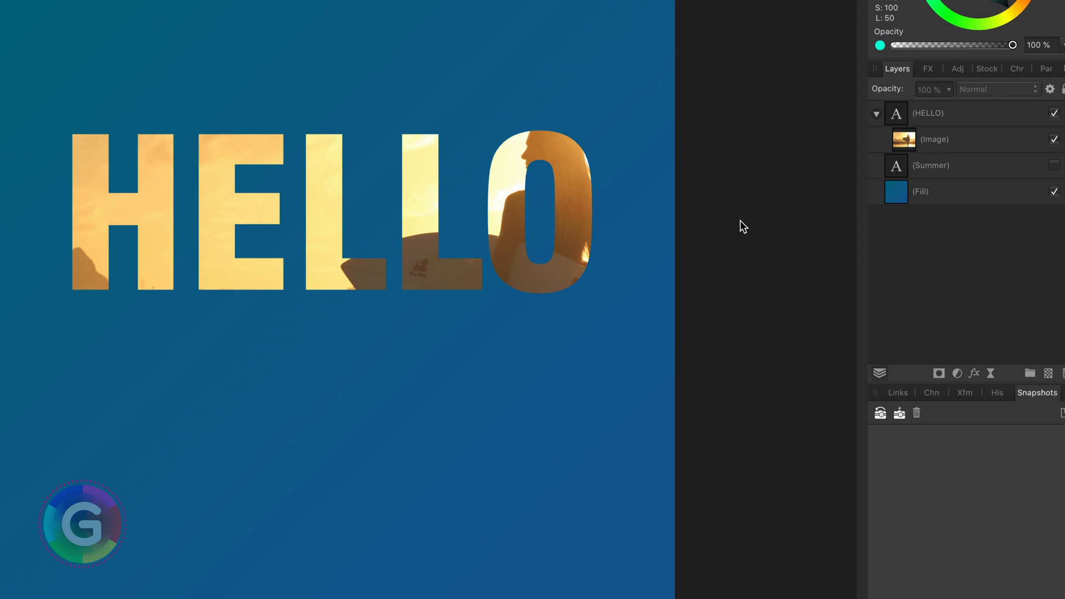
mouse_move(1037, 177)
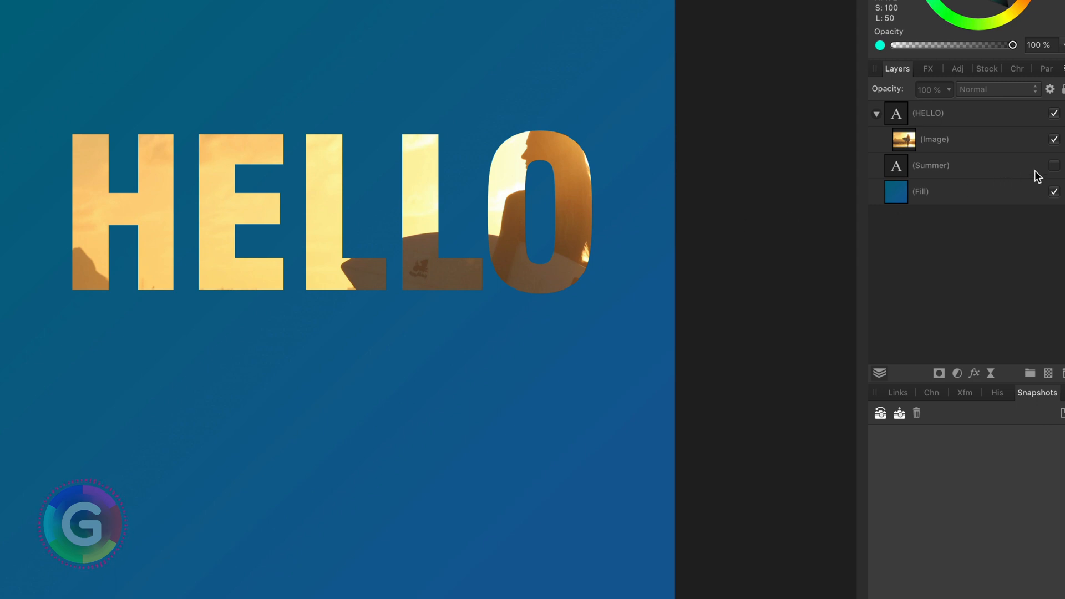
Show the Summer text, unclip the photo from HELLO, and group the HELLO and Summer layers.
click(1054, 165)
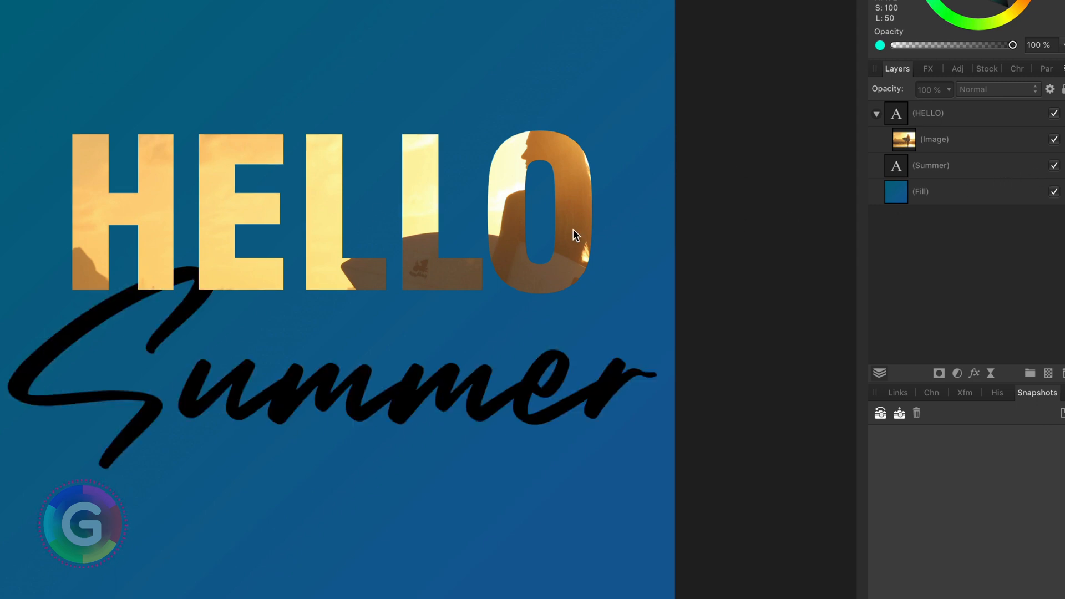
mouse_move(523, 399)
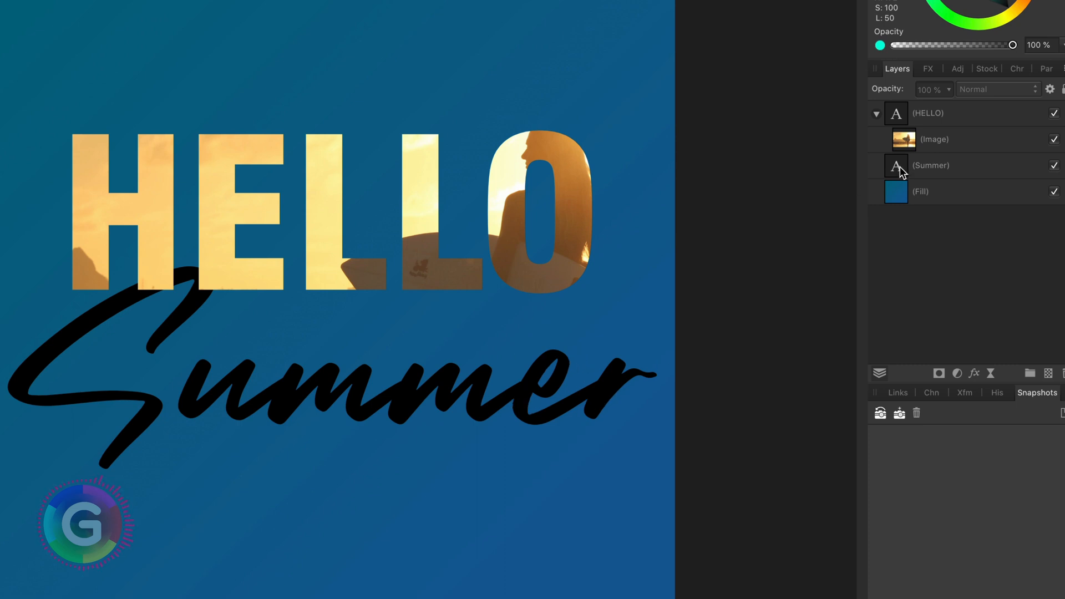
mouse_move(906, 148)
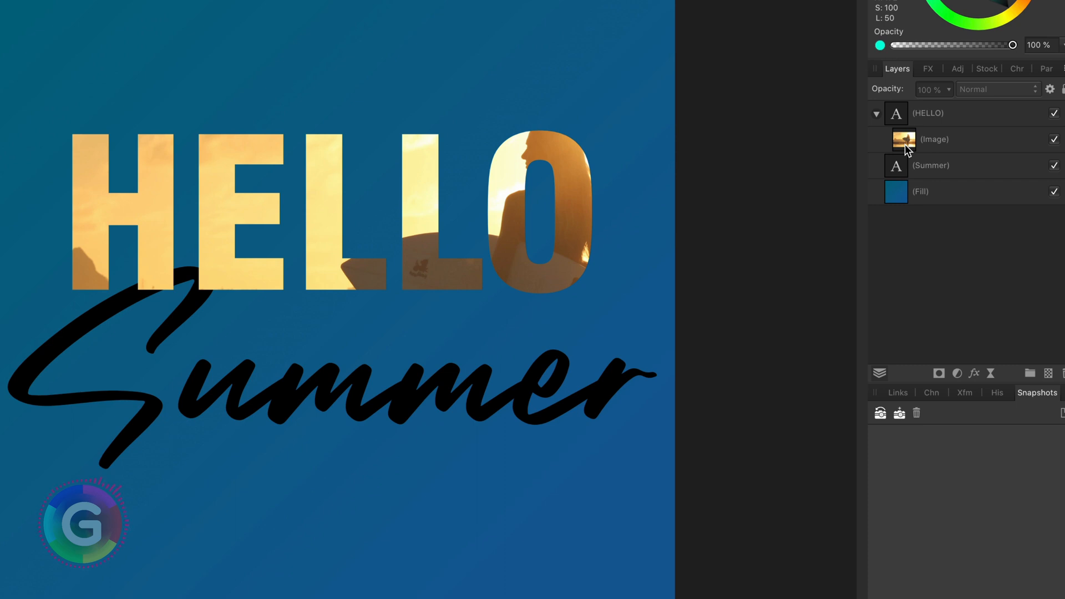
click(934, 140)
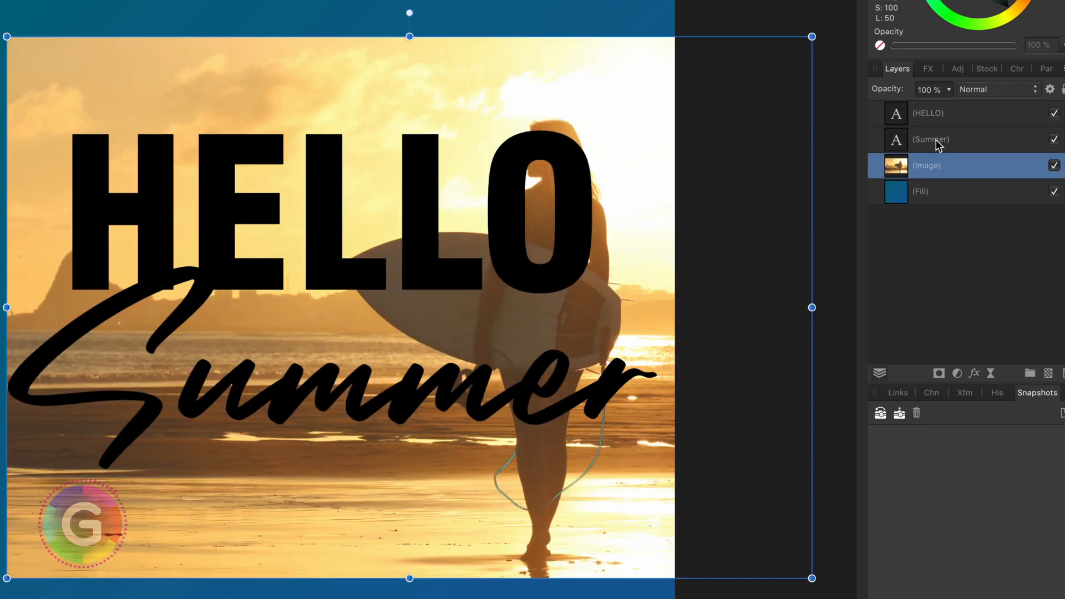
right_click(927, 113)
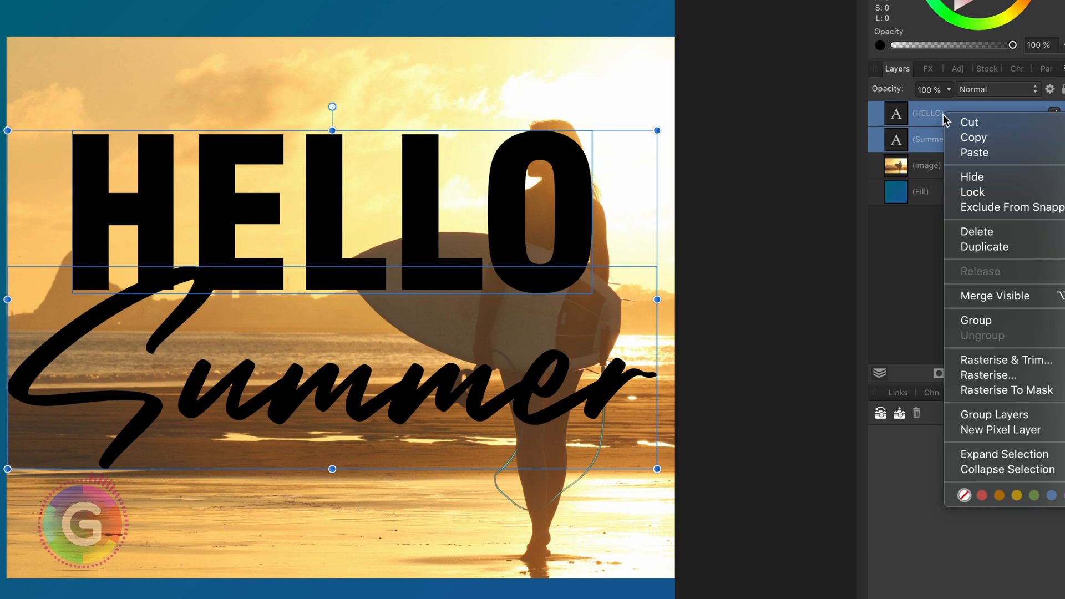
mouse_move(976, 320)
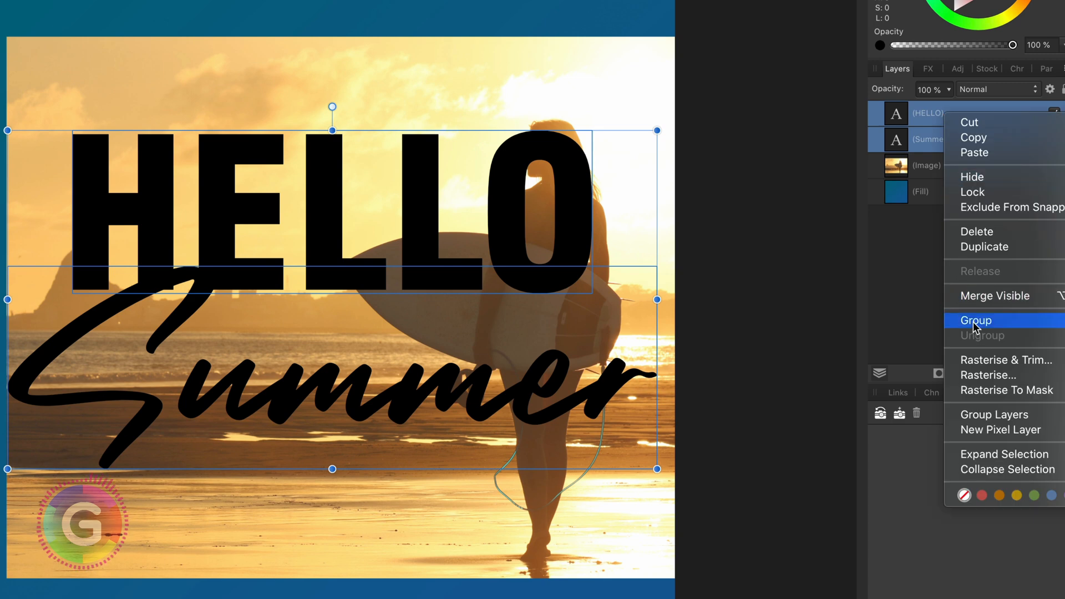
click(976, 320)
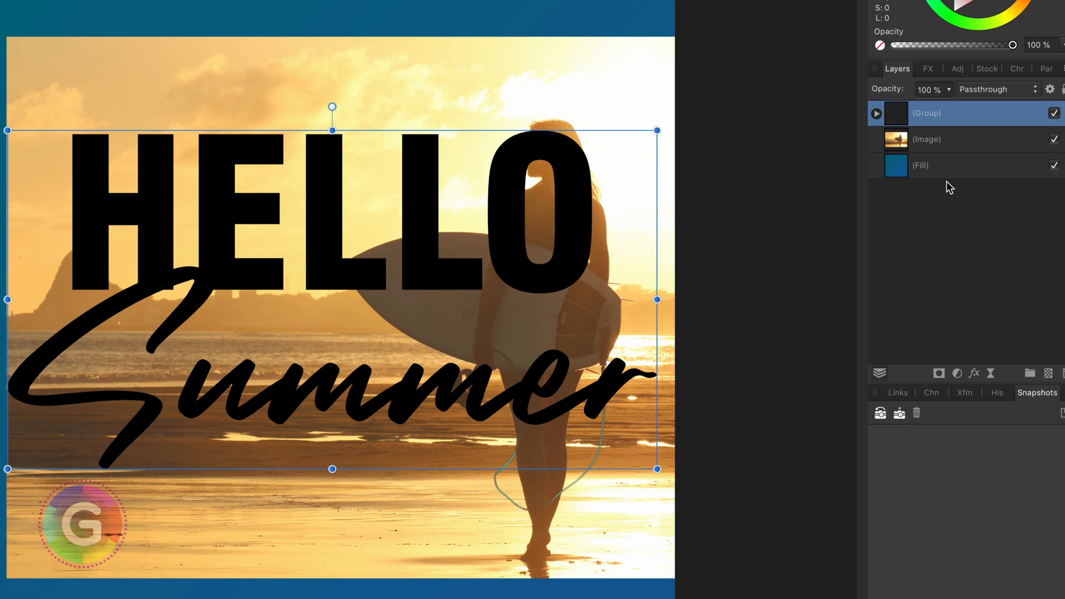
Move the photo above the text group and nest the group inside the photo as its mask.
click(925, 139)
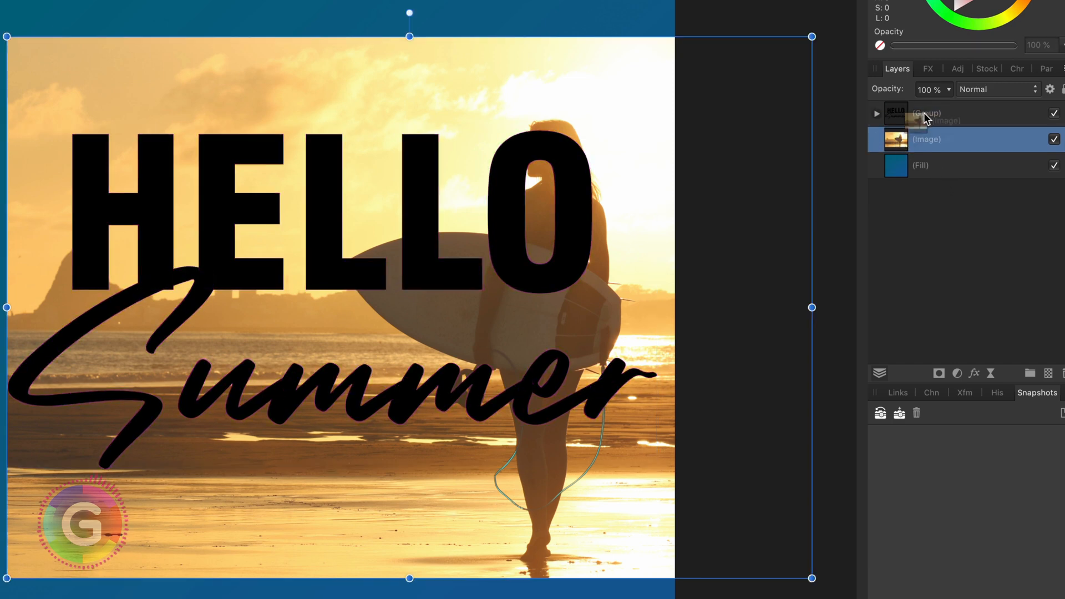
click(876, 114)
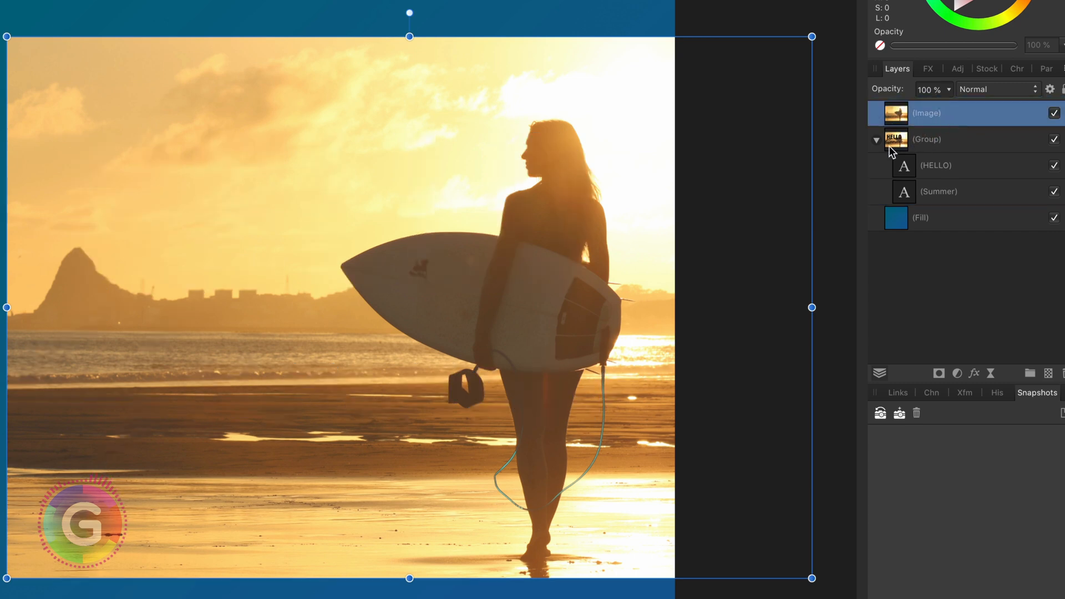
click(876, 140)
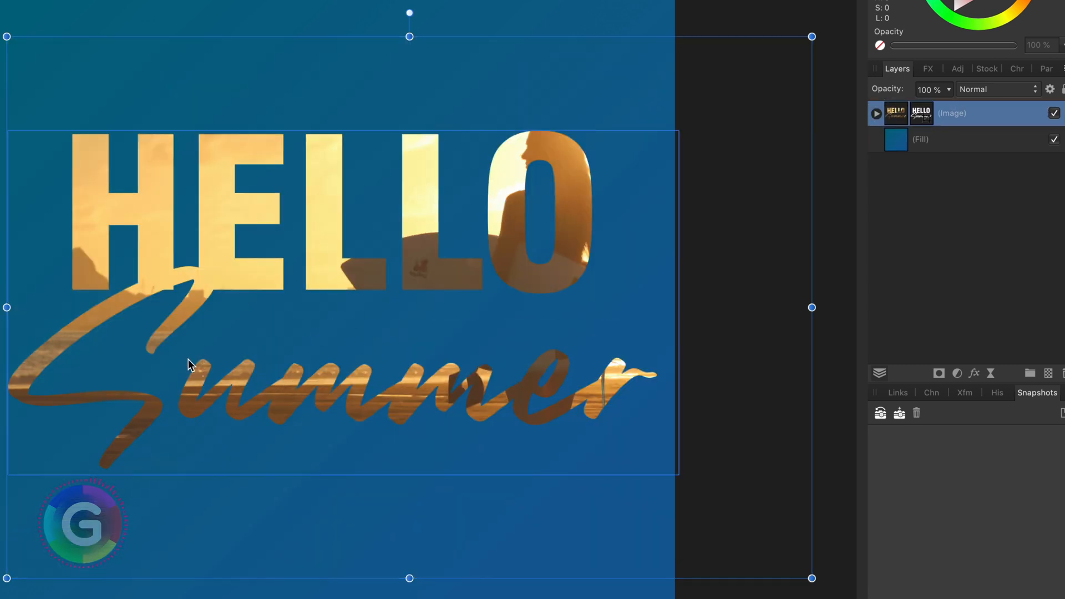
click(876, 113)
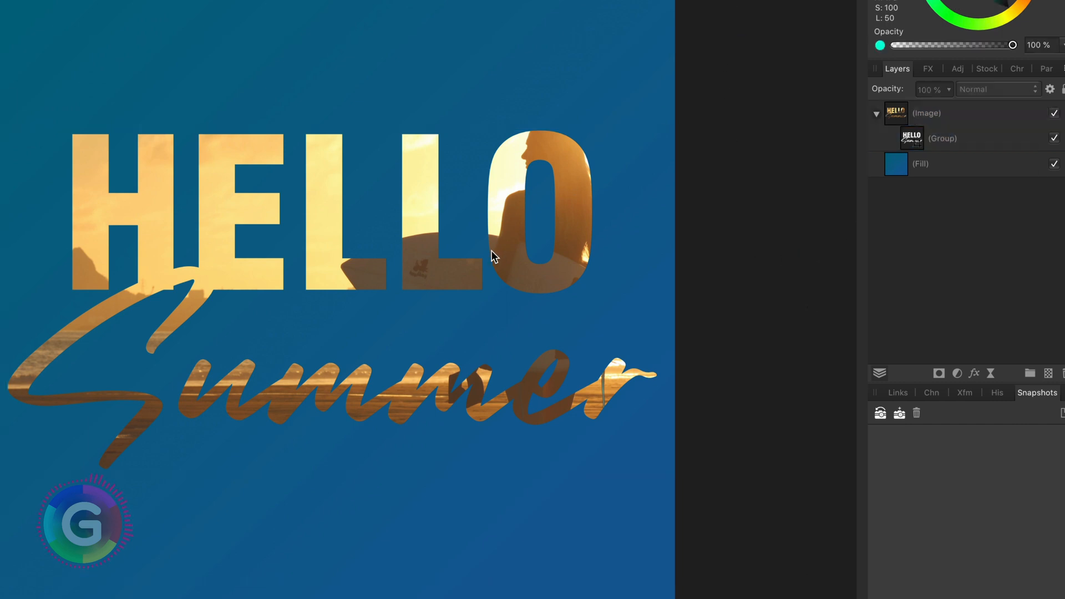
Draw a black ellipse inside the text group filling the O's counter, then select the Image layer.
click(943, 139)
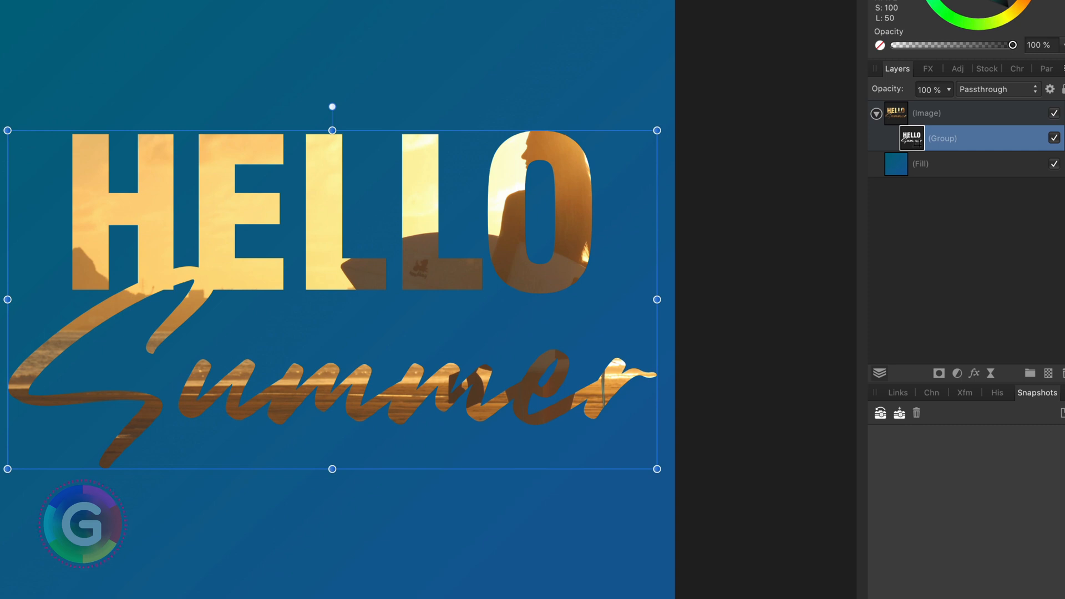
click(950, 113)
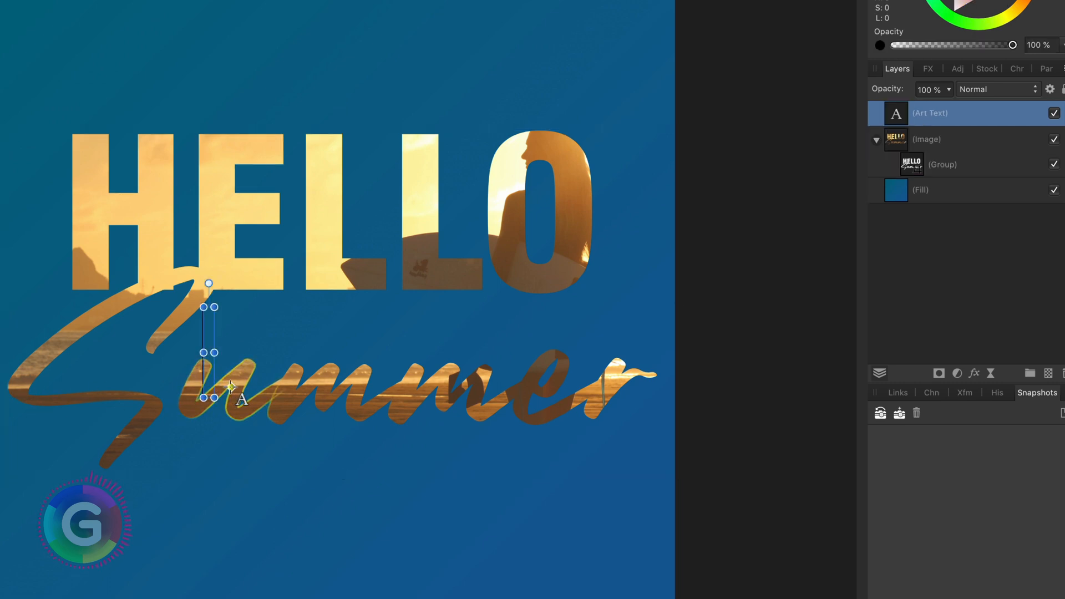
click(926, 140)
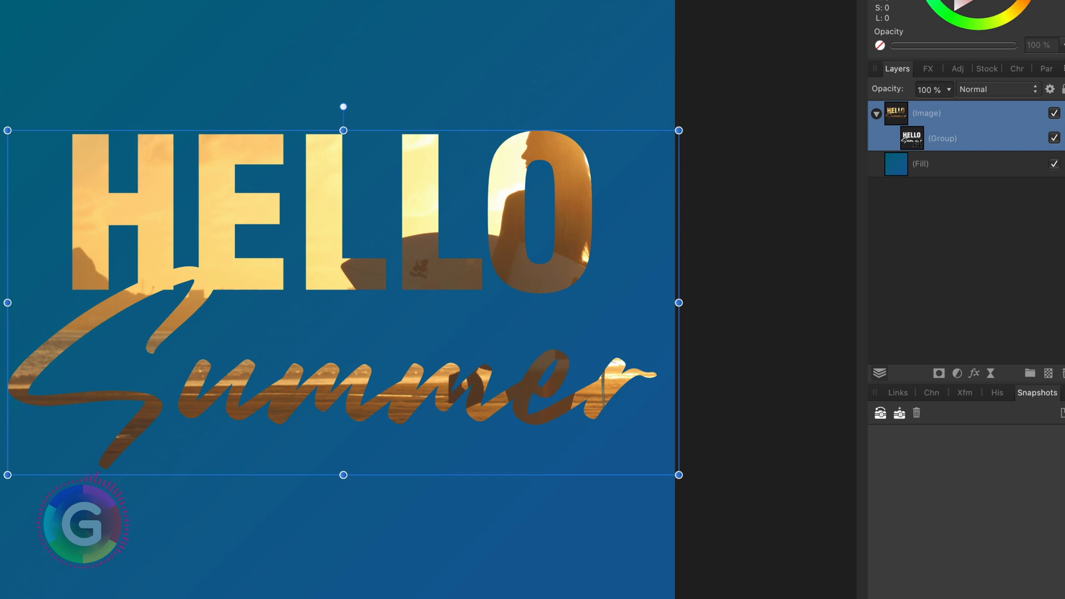
click(943, 137)
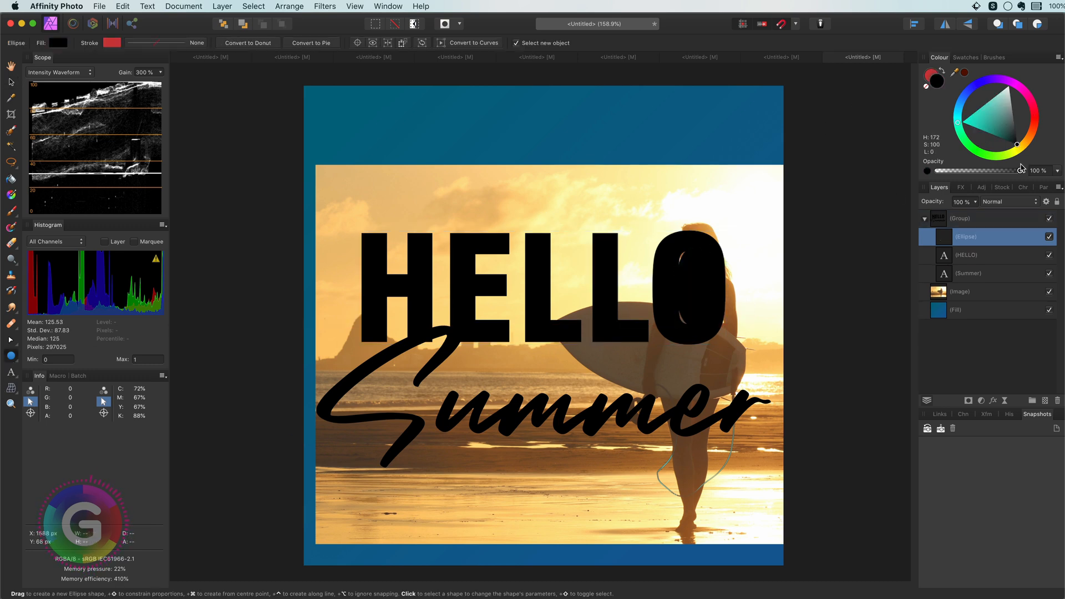
click(685, 288)
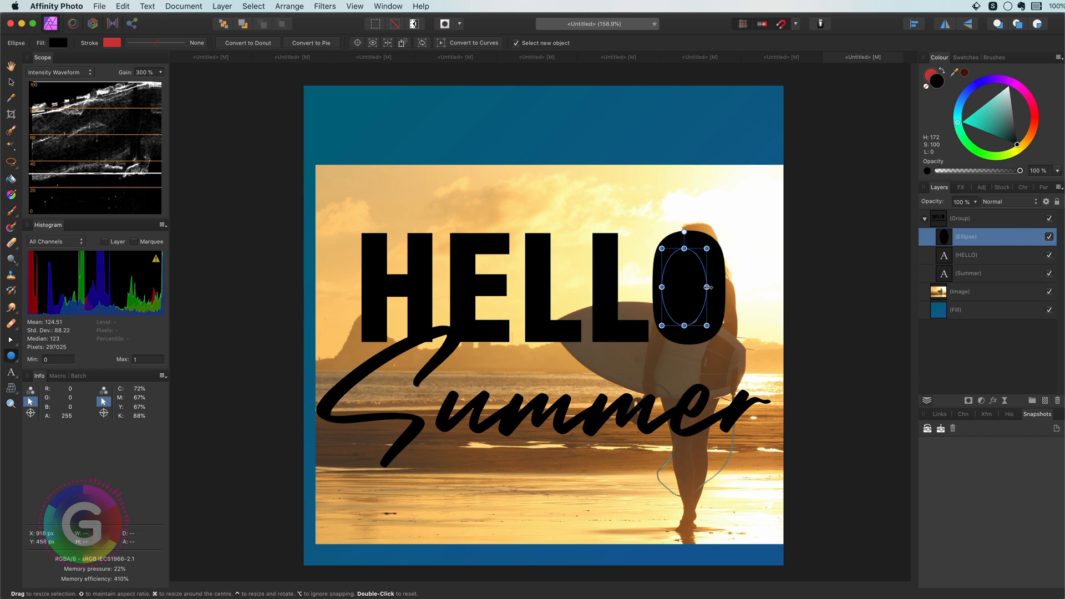
click(959, 291)
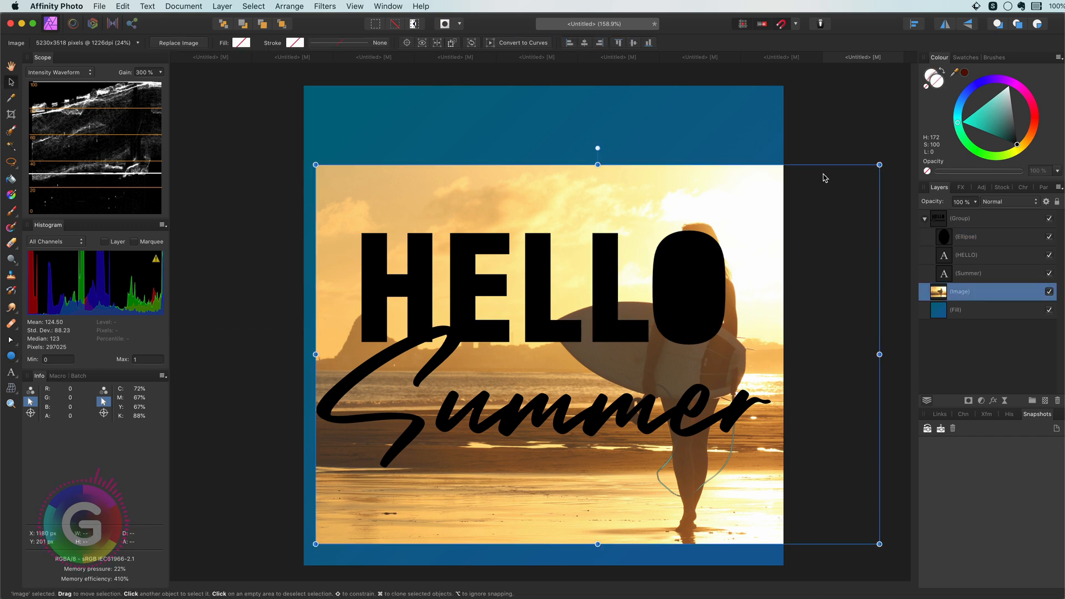
click(924, 218)
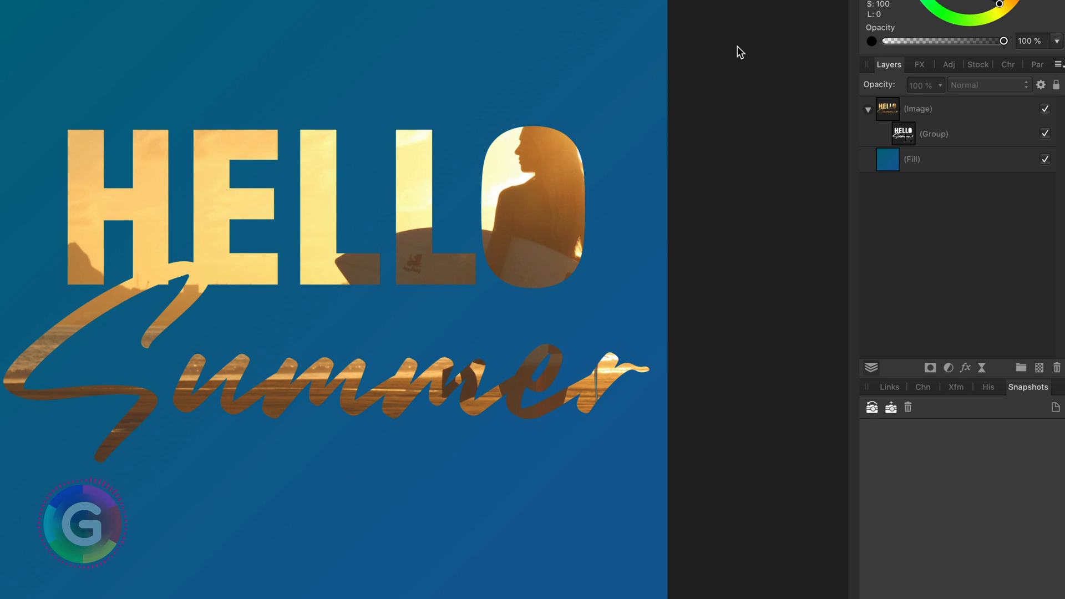
mouse_move(847, 112)
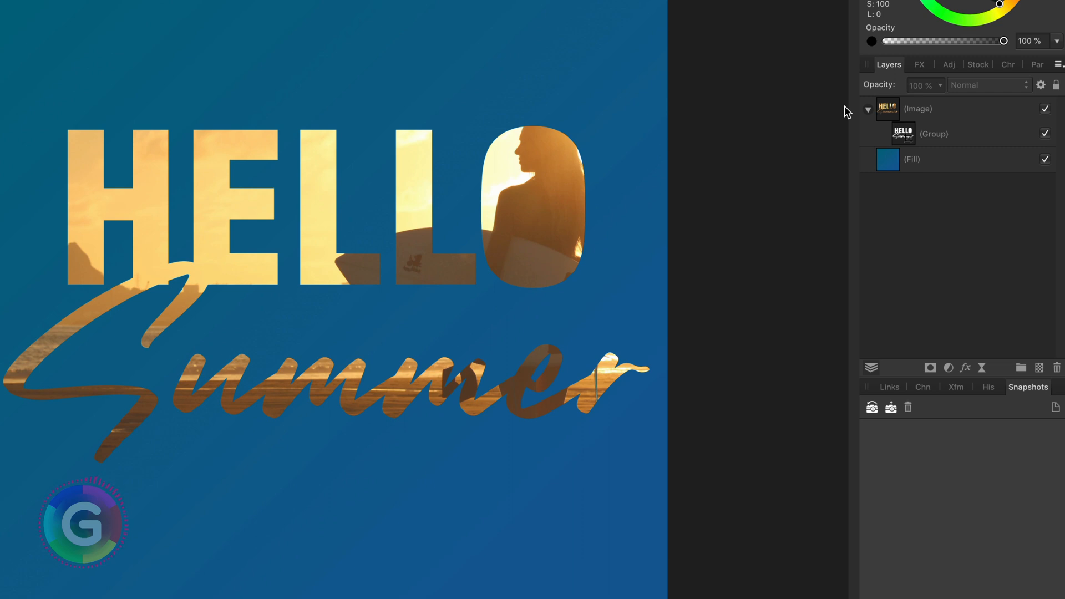
mouse_move(895, 129)
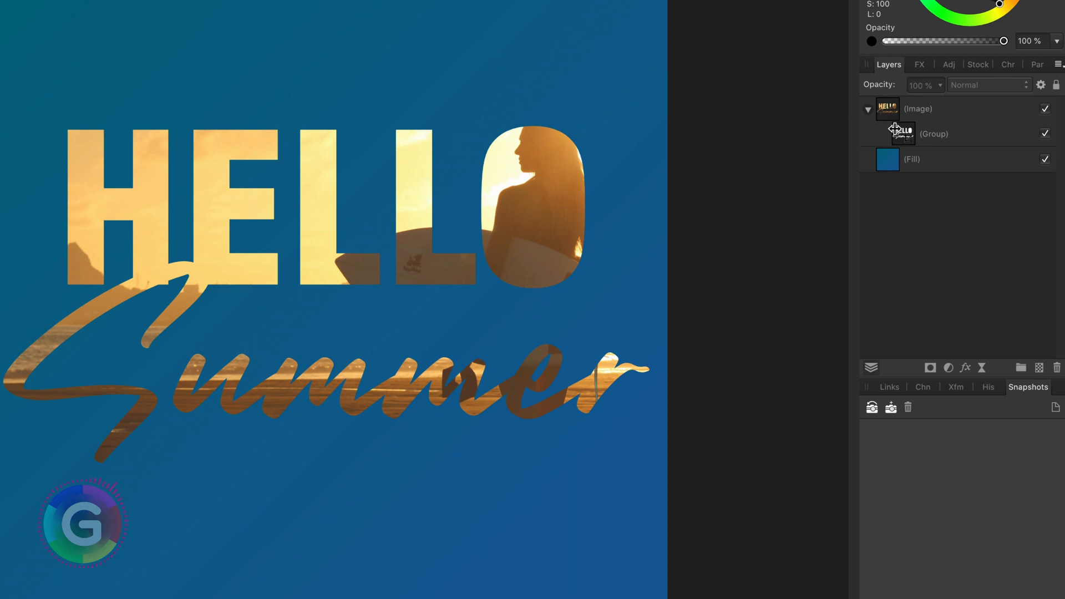
Drag the text group out of the Image layer so black HELLO and Summer sit above the photo.
click(933, 133)
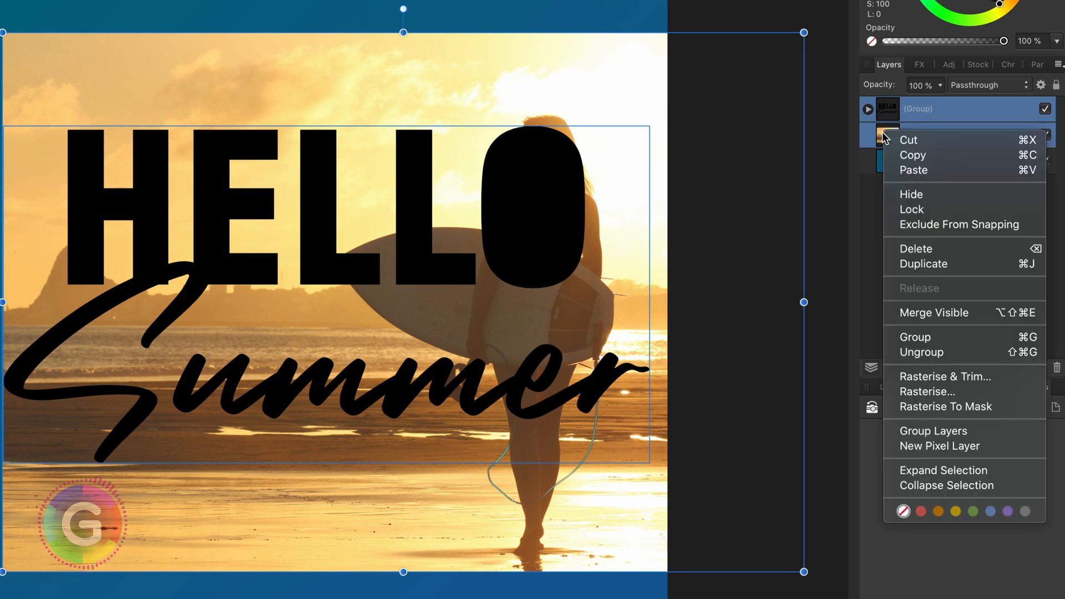
Group the text group with the photo and set the inner text group's blend mode to Erase.
click(912, 339)
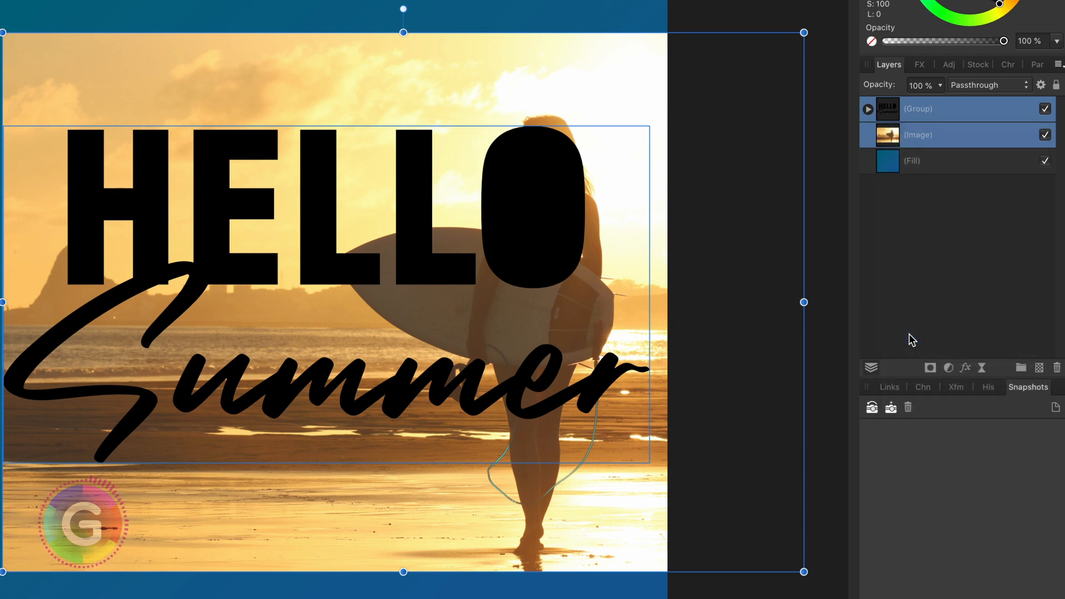
click(867, 109)
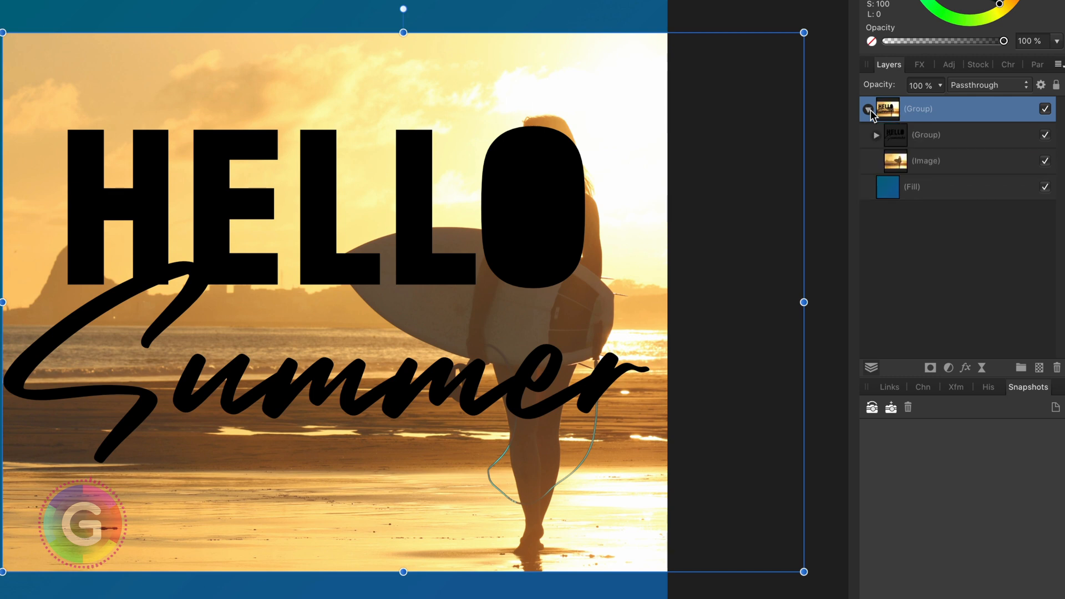
click(925, 134)
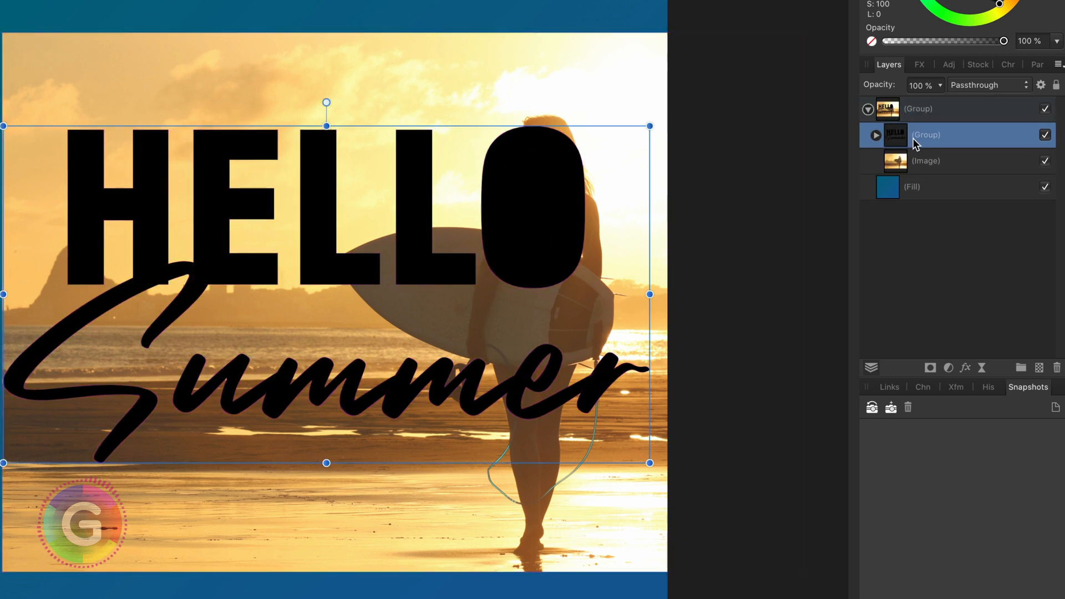
click(987, 84)
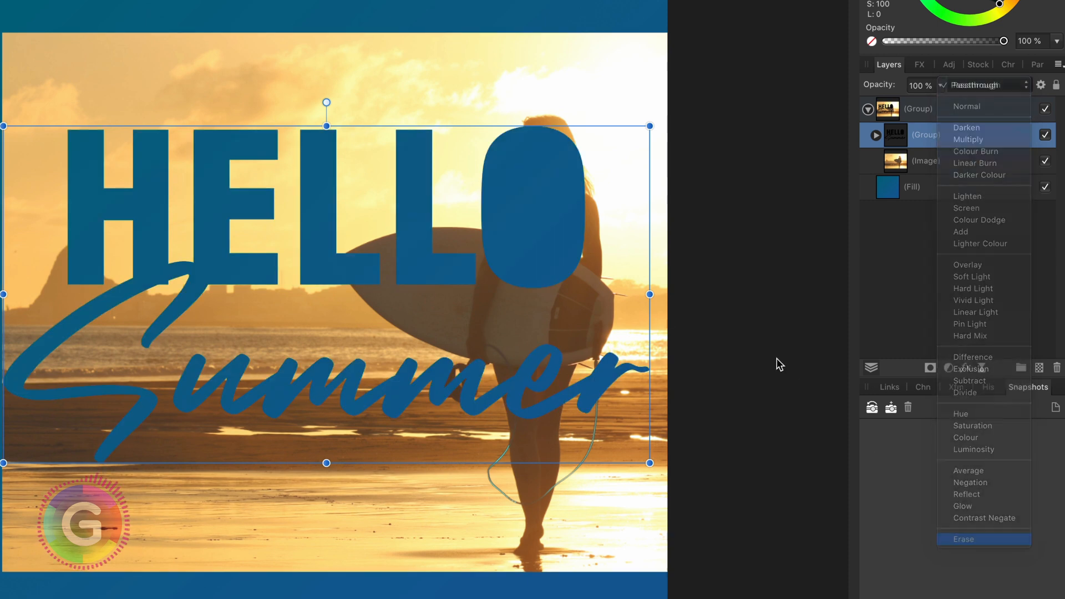
click(965, 107)
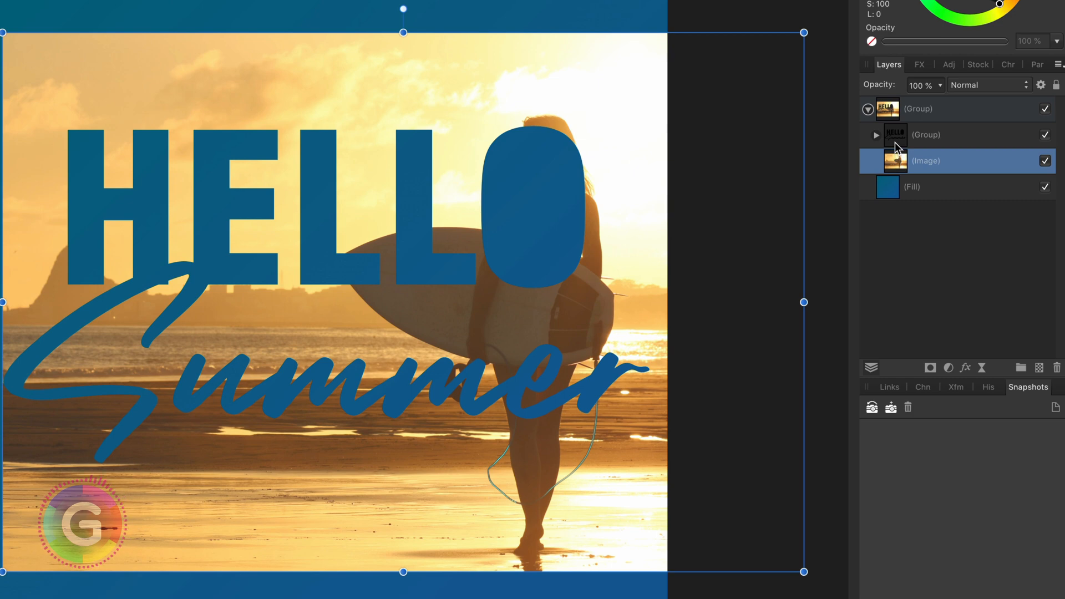
Add a Curves adjustment in the text group on the Alpha channel, inverted so the letters reveal the photo.
click(875, 134)
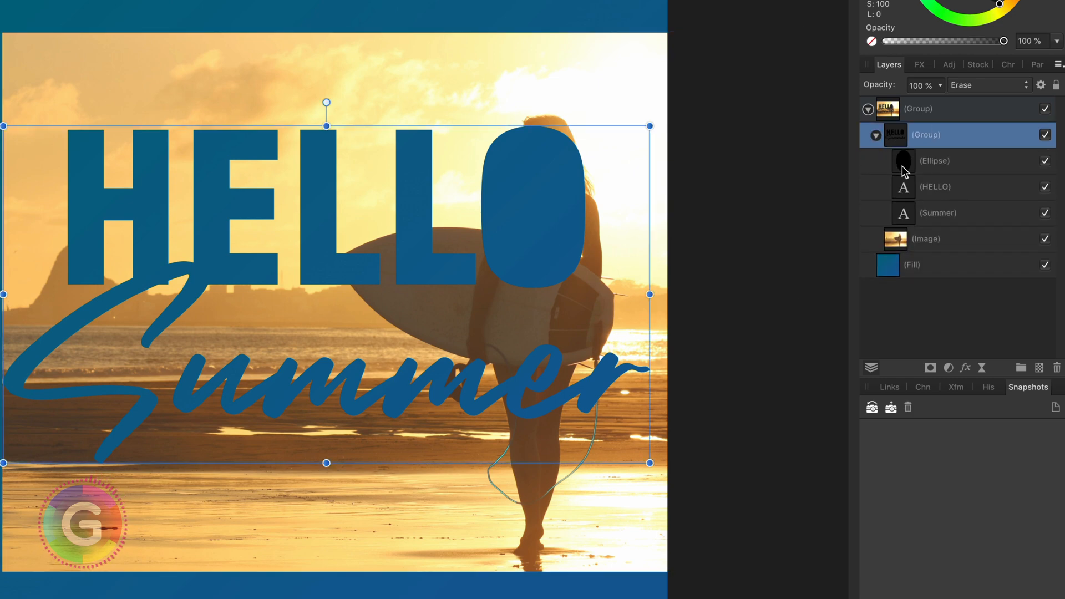
click(934, 161)
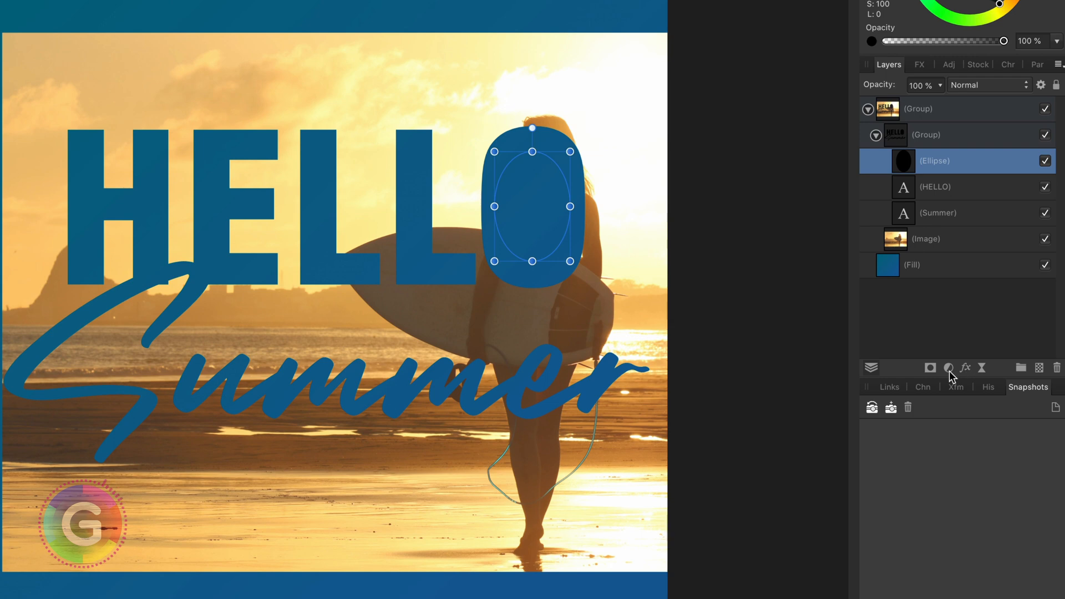
click(949, 367)
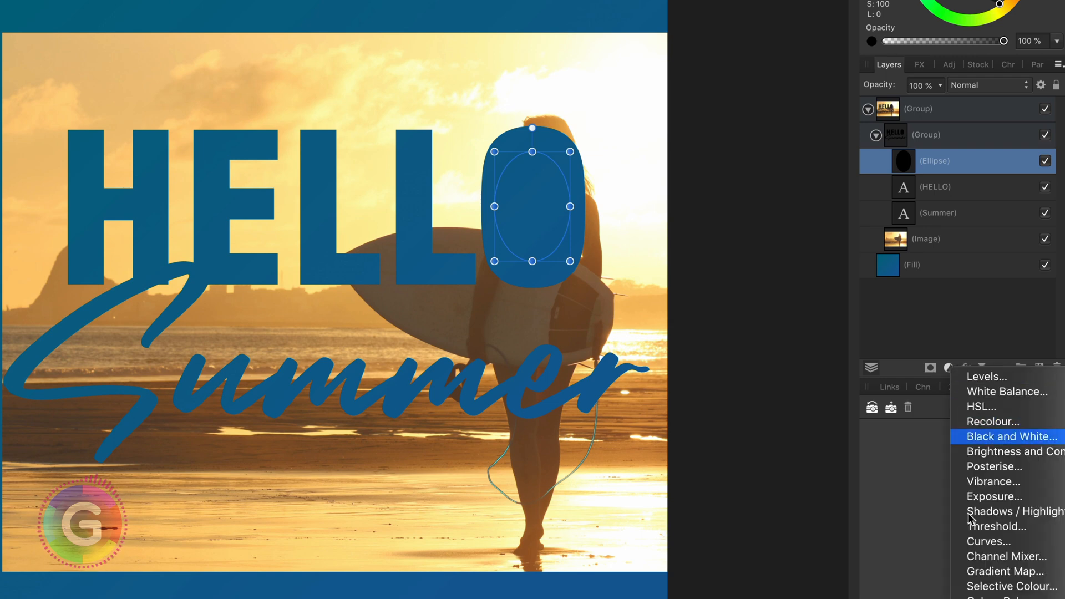
click(988, 542)
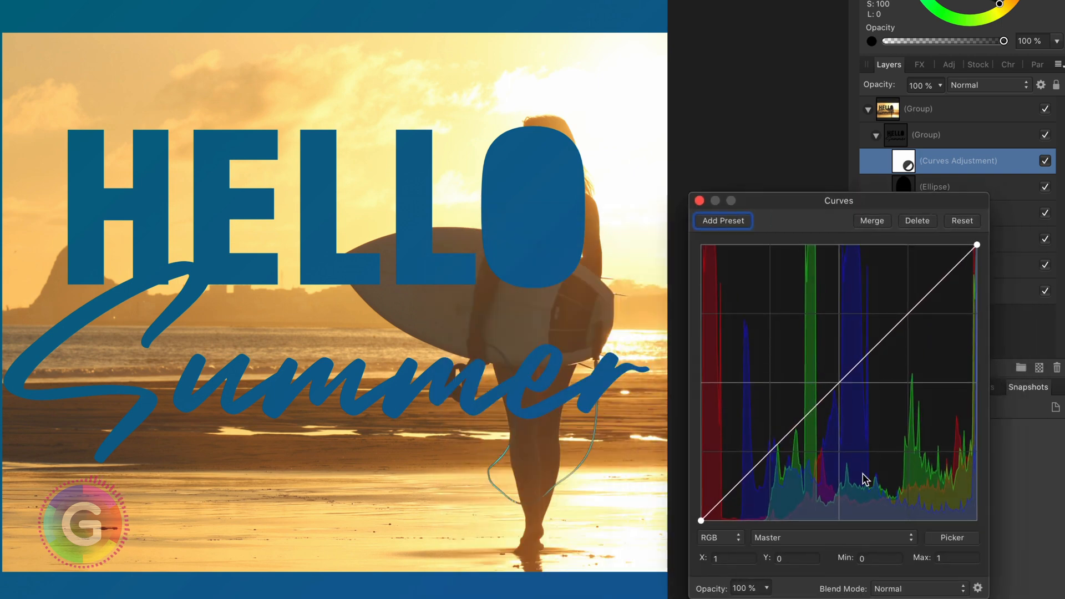
click(830, 537)
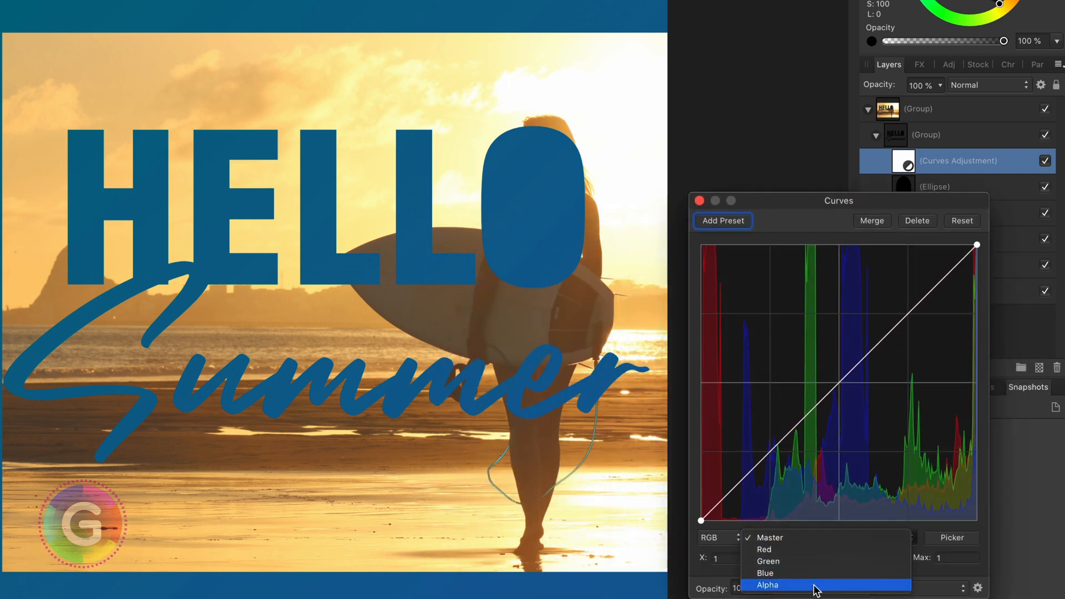
click(767, 585)
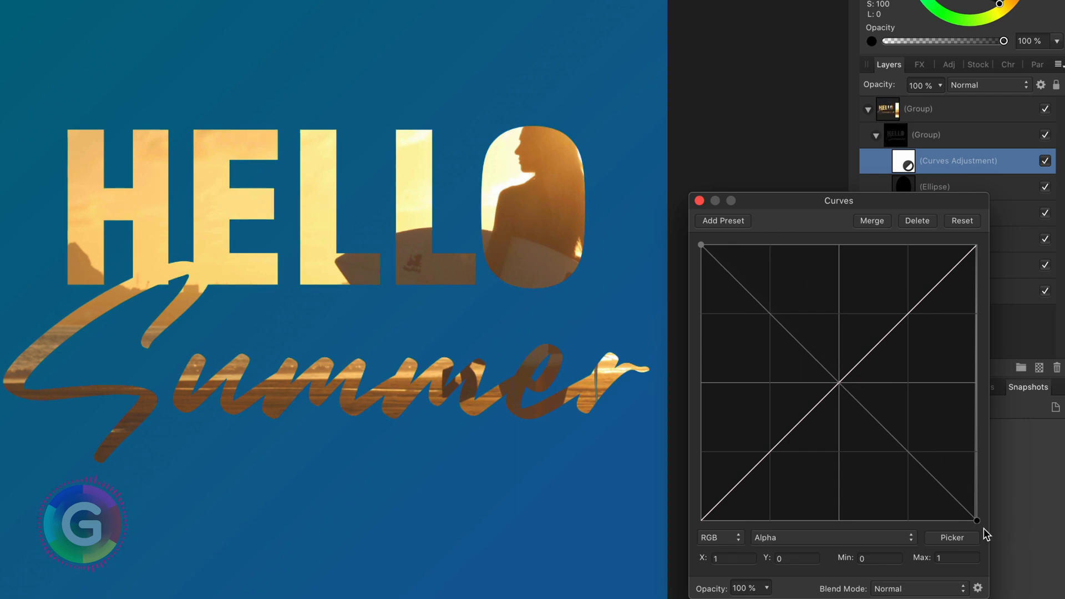
mouse_move(710, 210)
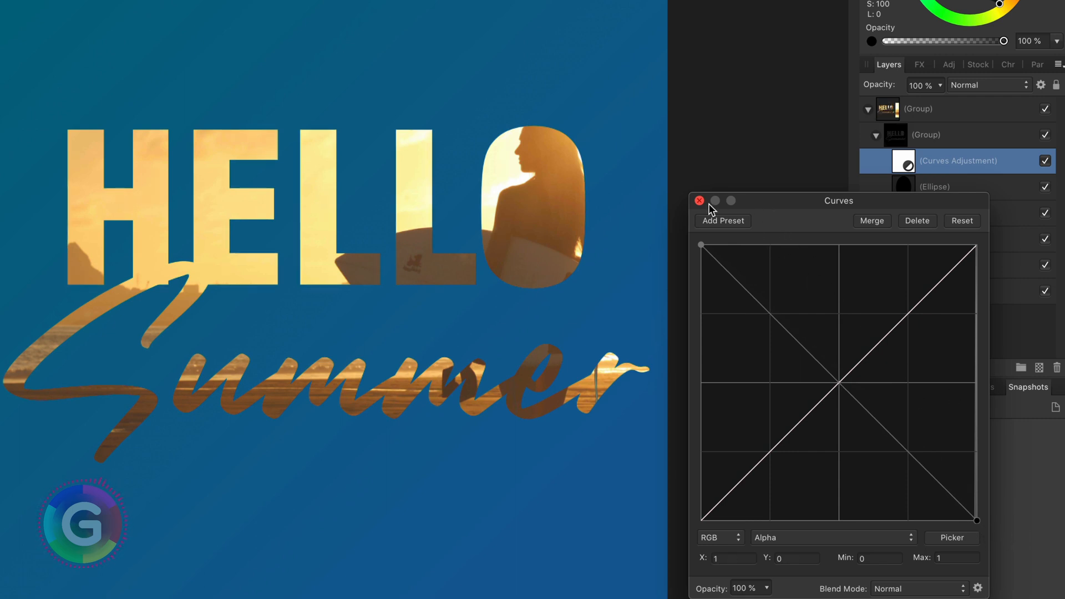
click(698, 201)
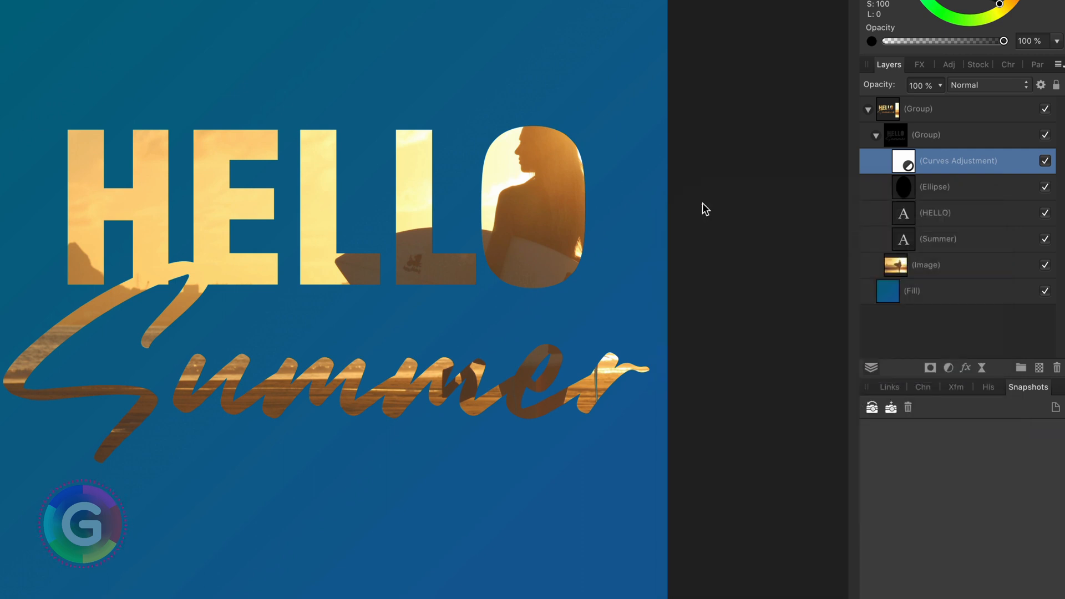
Paint a photo-filled brush stroke under Summer on a new Pixel layer and resize HELLO with its ellipse.
click(925, 135)
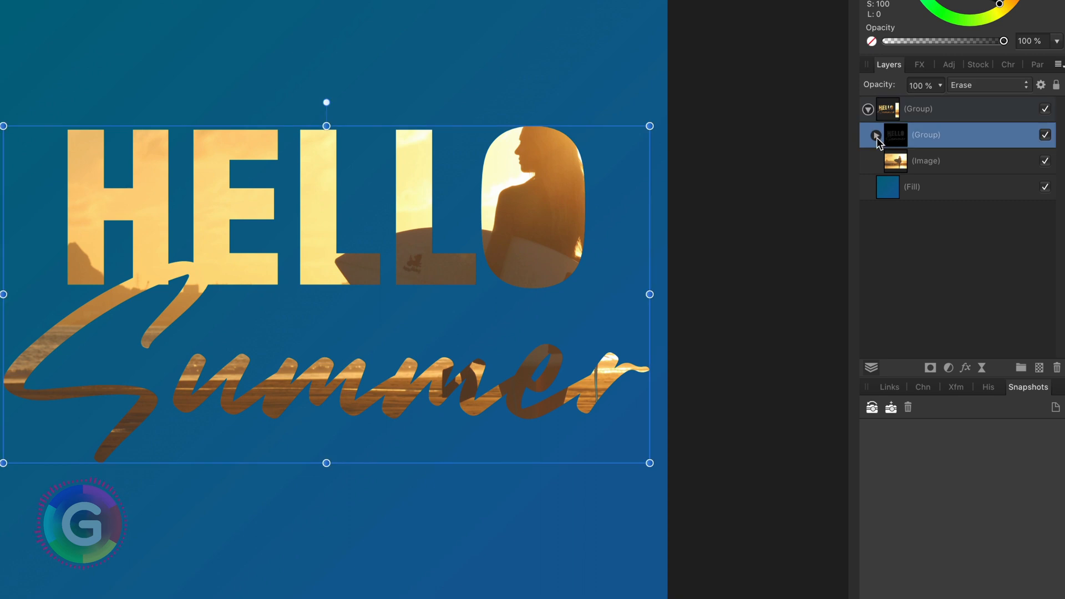
click(876, 135)
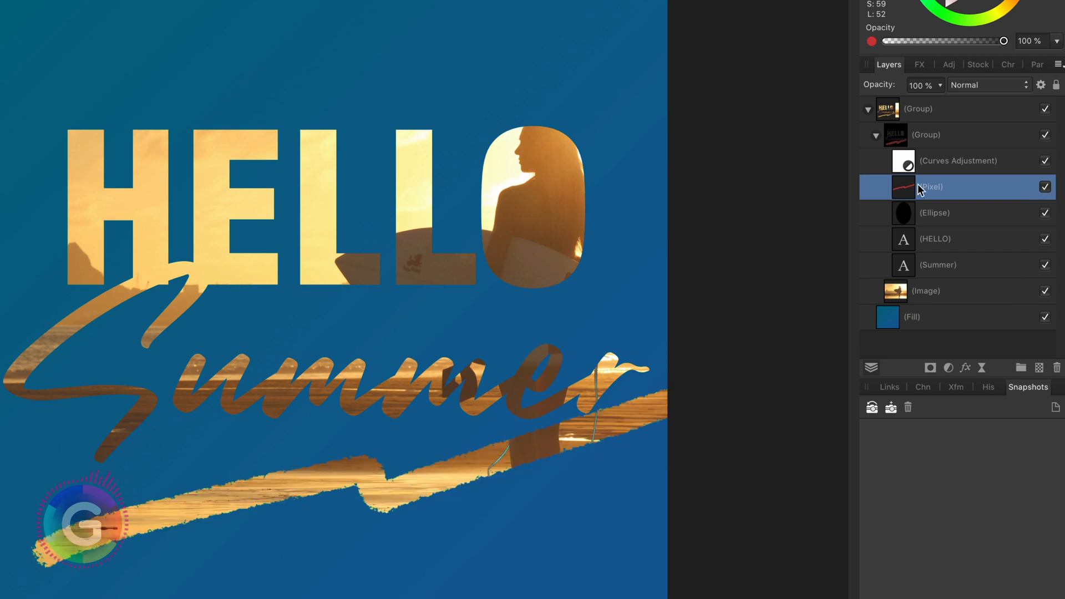
click(934, 238)
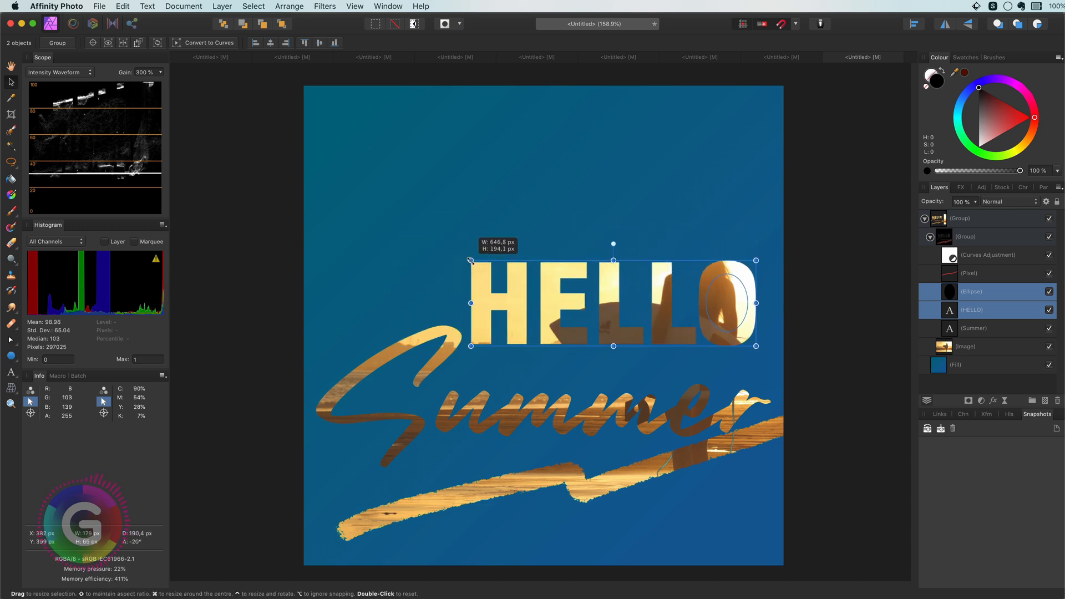
Give the whole HELLO Summer group an Outer Shadow at 50% opacity and 22.3 px radius.
click(974, 329)
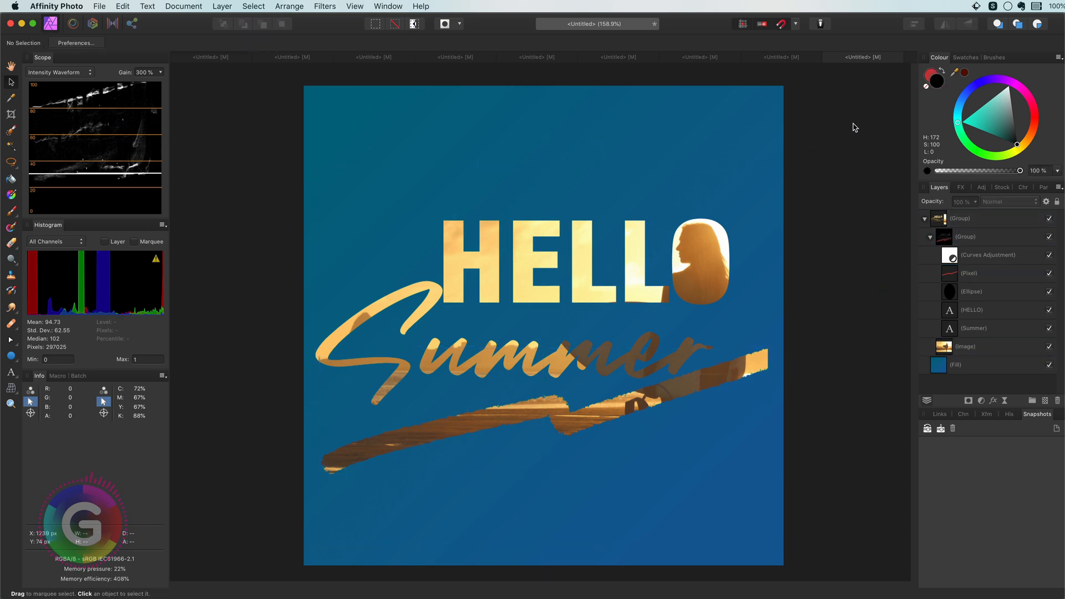
click(929, 237)
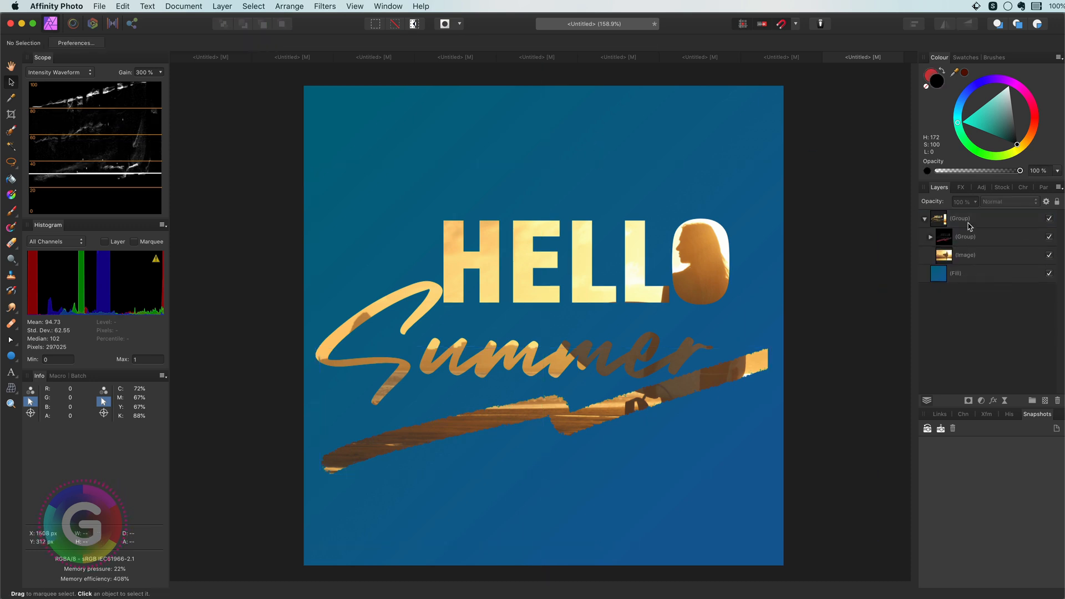
click(958, 218)
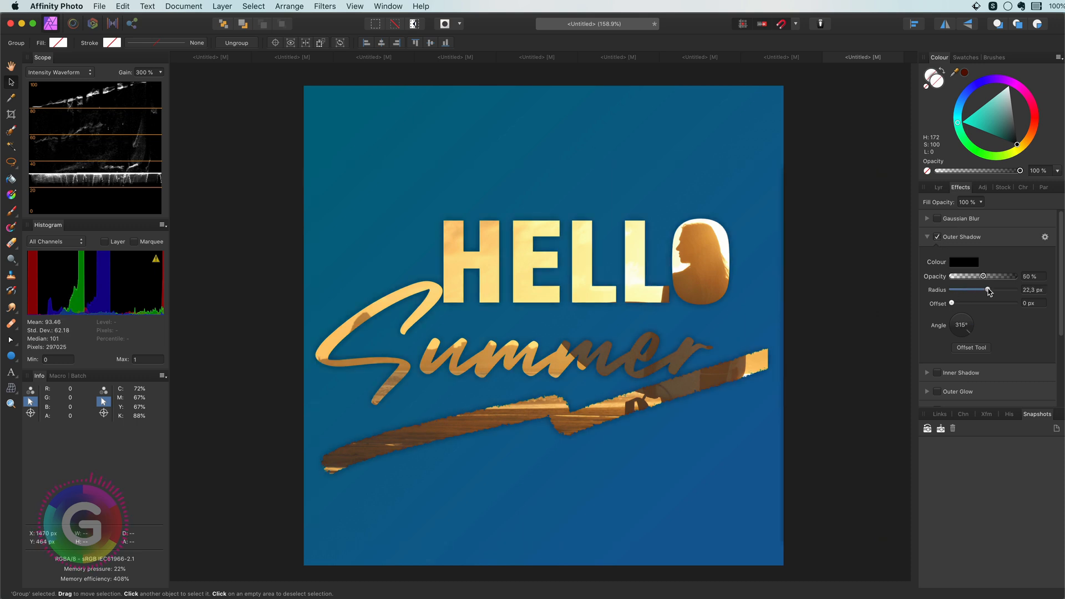
click(839, 129)
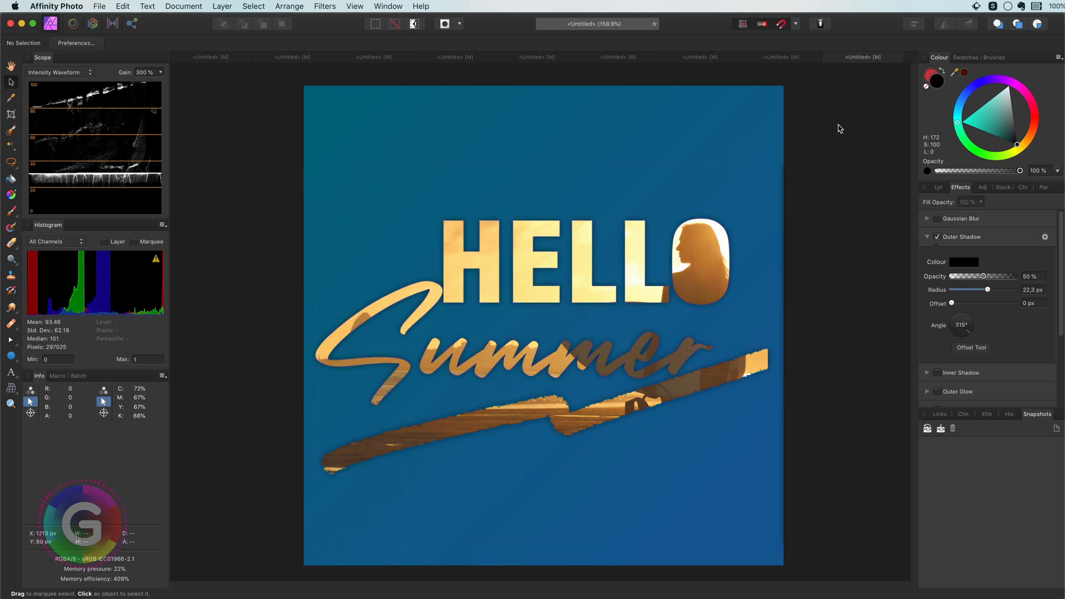